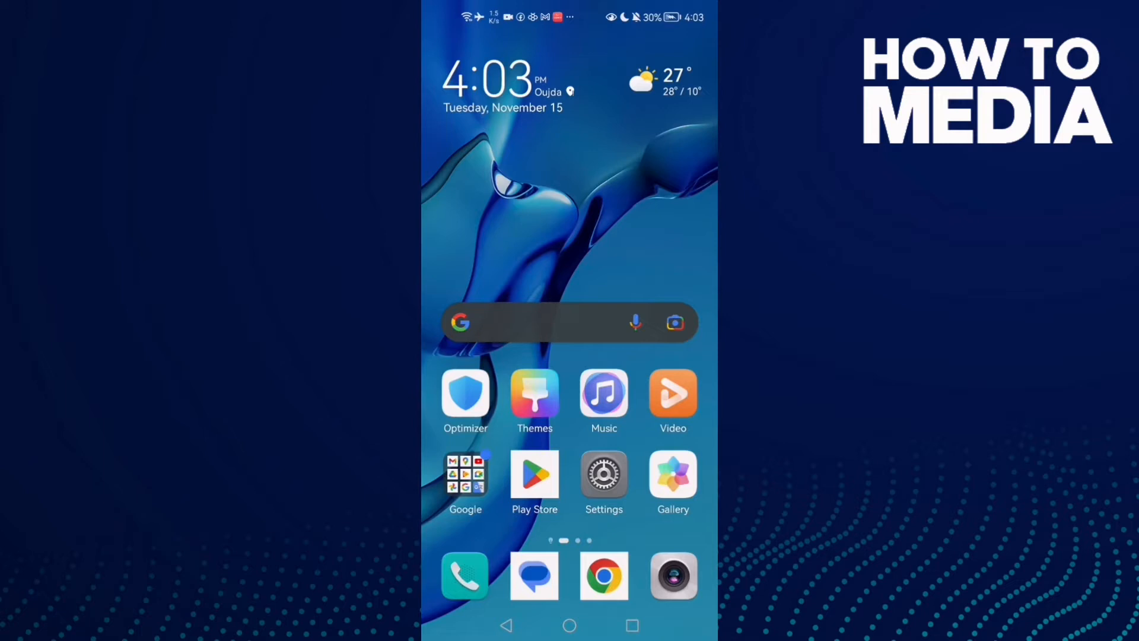
Open Settings from the home screen and scroll down toward the Apps list
{"action": "left_click", "coordinate": [604, 474]}
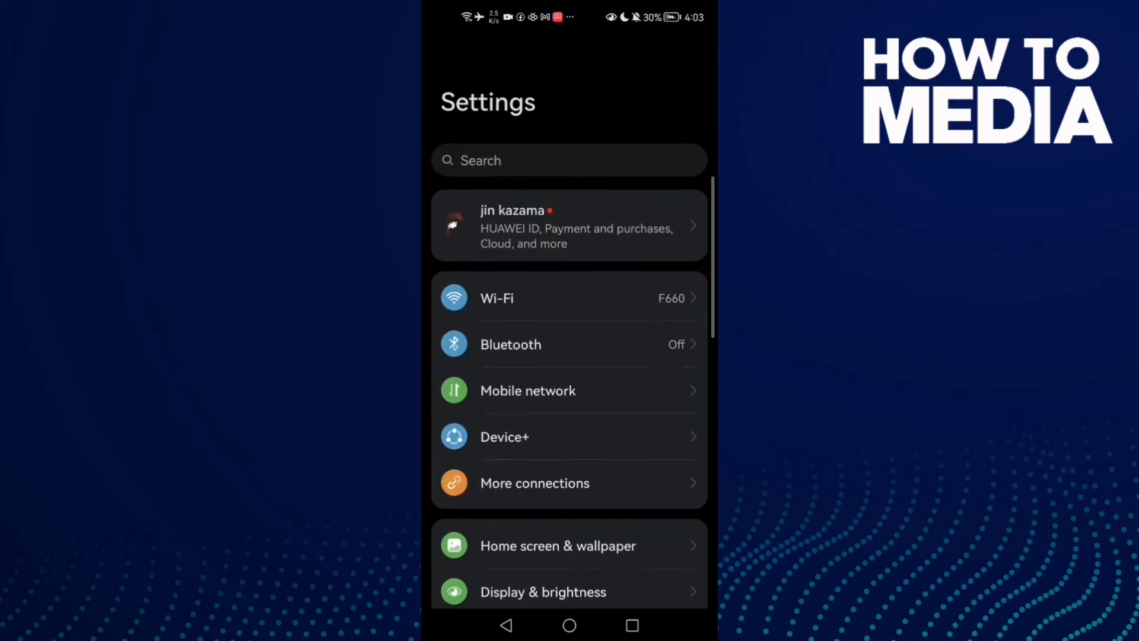
{"action": "scroll", "scroll_direction": "down", "scroll_amount": 3}
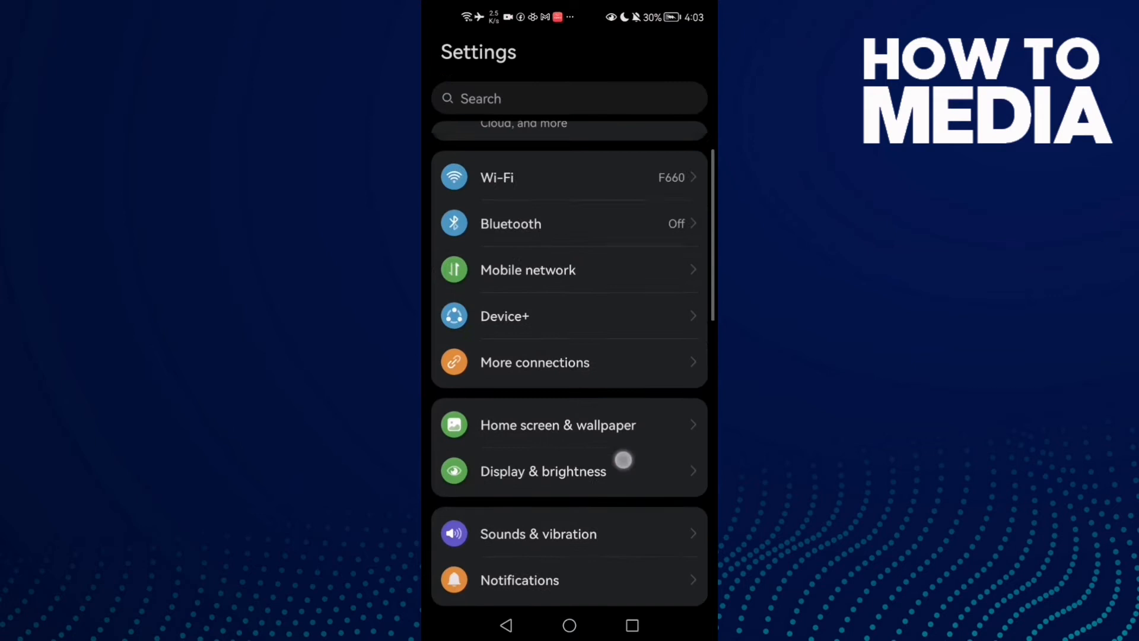
{"action": "scroll", "scroll_direction": "down", "scroll_amount": 3}
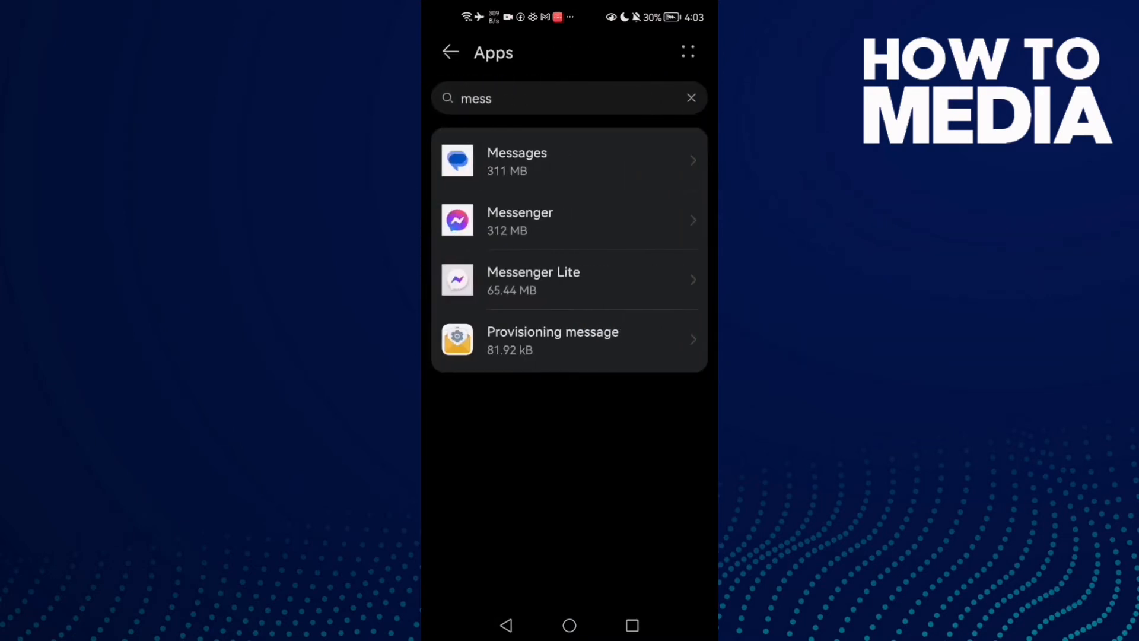
Clear the previous app search and search for 'twit' to find Twitter
{"action": "left_click", "coordinate": [691, 97]}
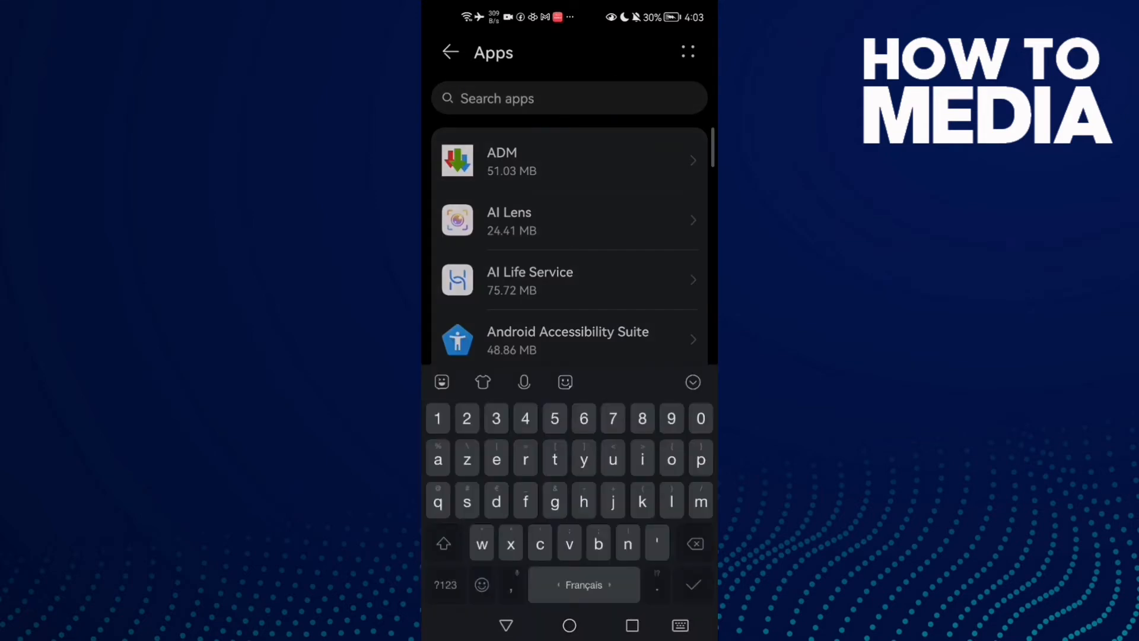
{"action": "type", "text": "twit"}
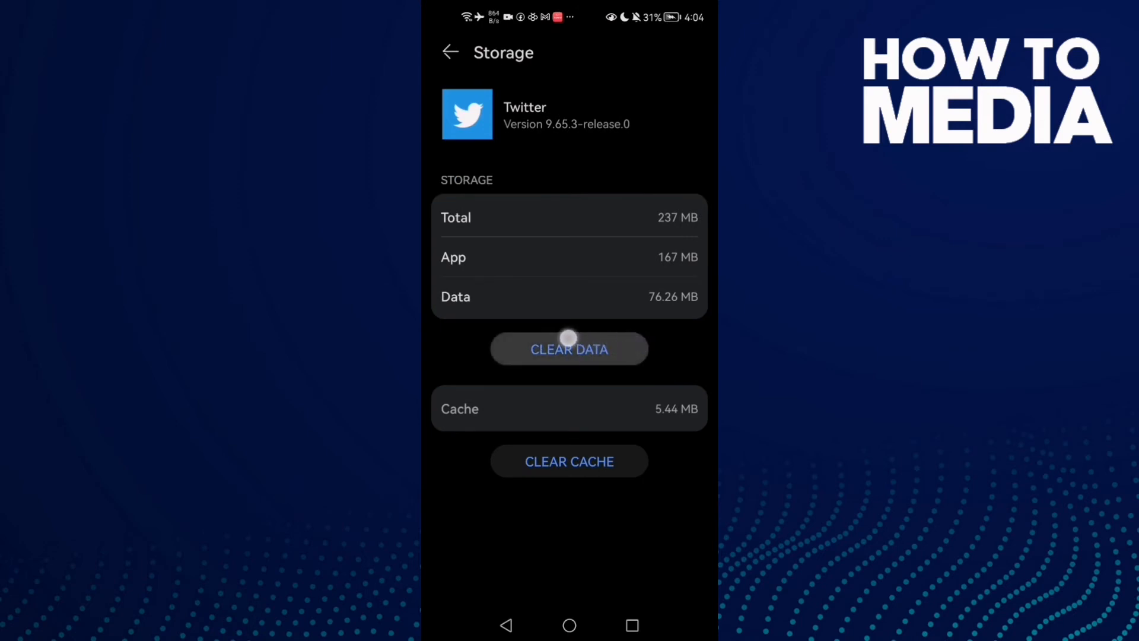
Clear Twitter's app data from its Storage page and confirm with OK
{"action": "left_click", "coordinate": [569, 348]}
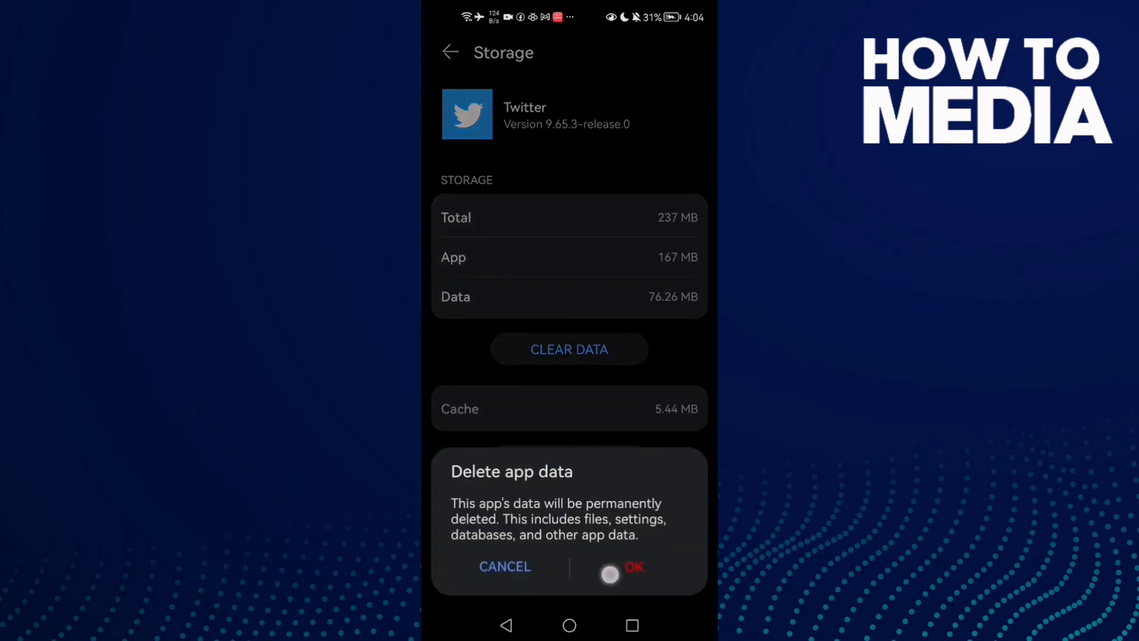
{"action": "left_click", "coordinate": [634, 567]}
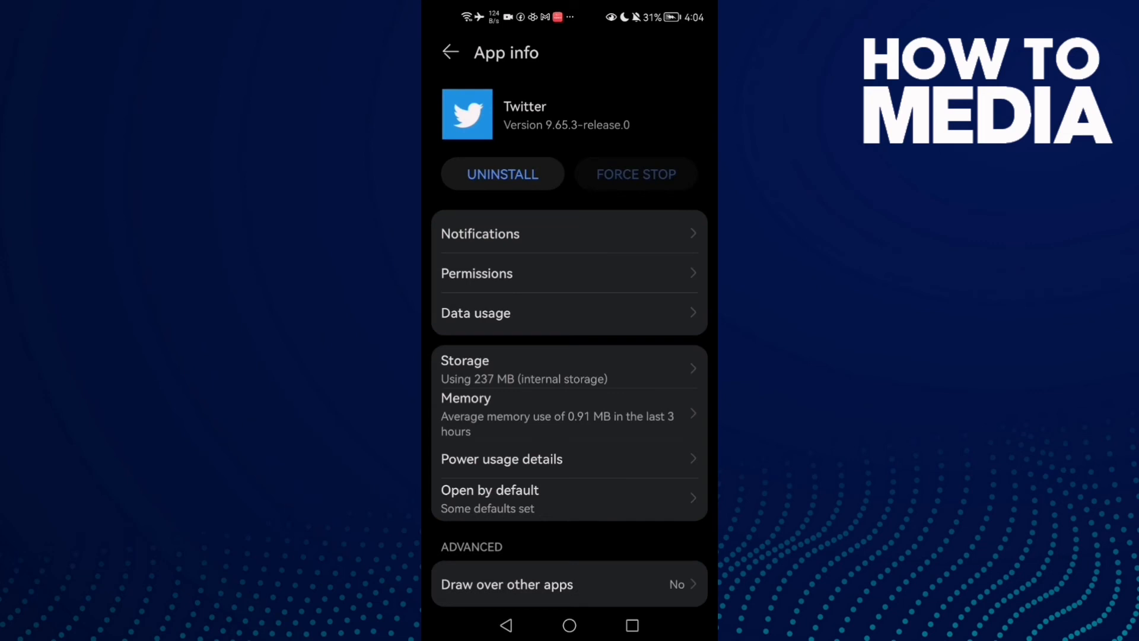